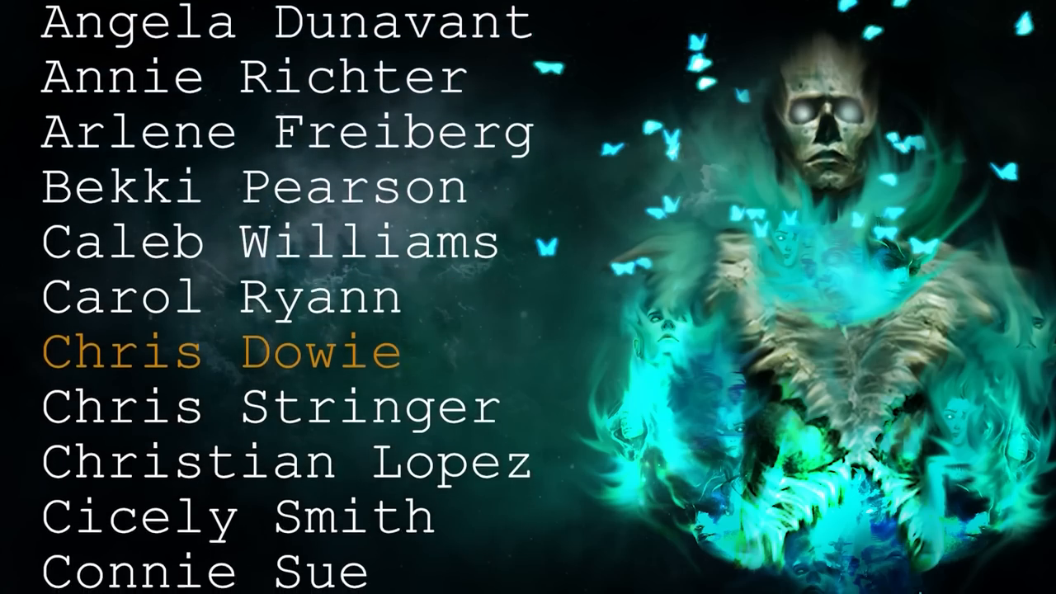
pyautogui.scroll(-3)
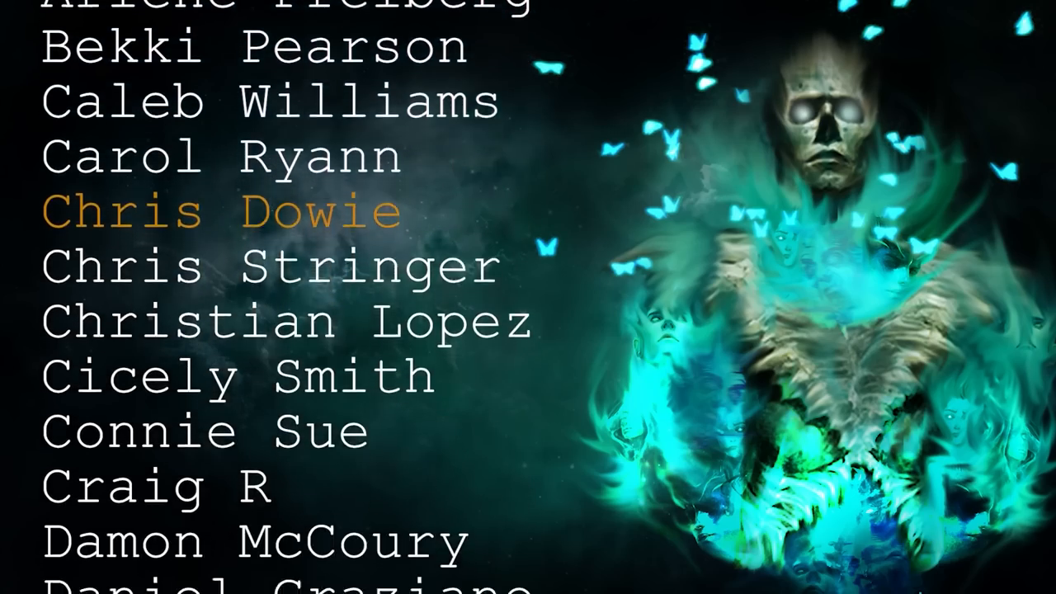
pyautogui.scroll(-3)
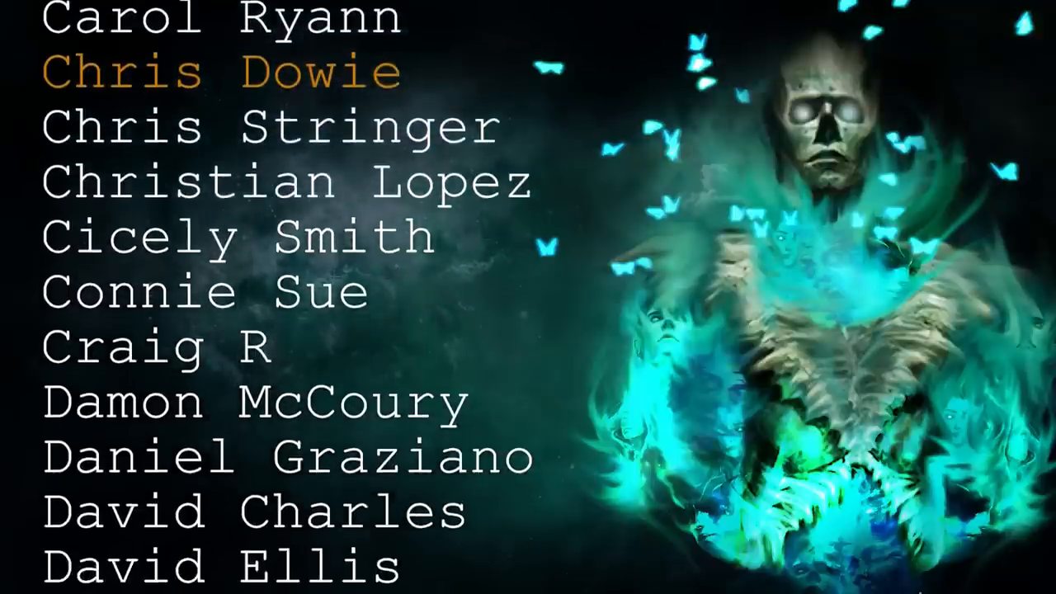
pyautogui.scroll(-3)
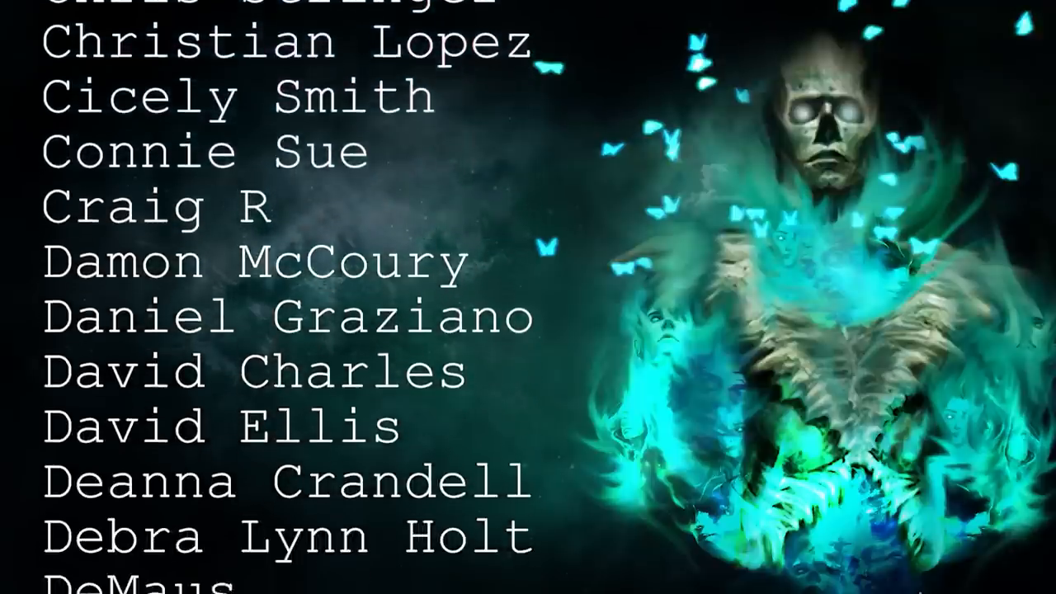
pyautogui.scroll(-3)
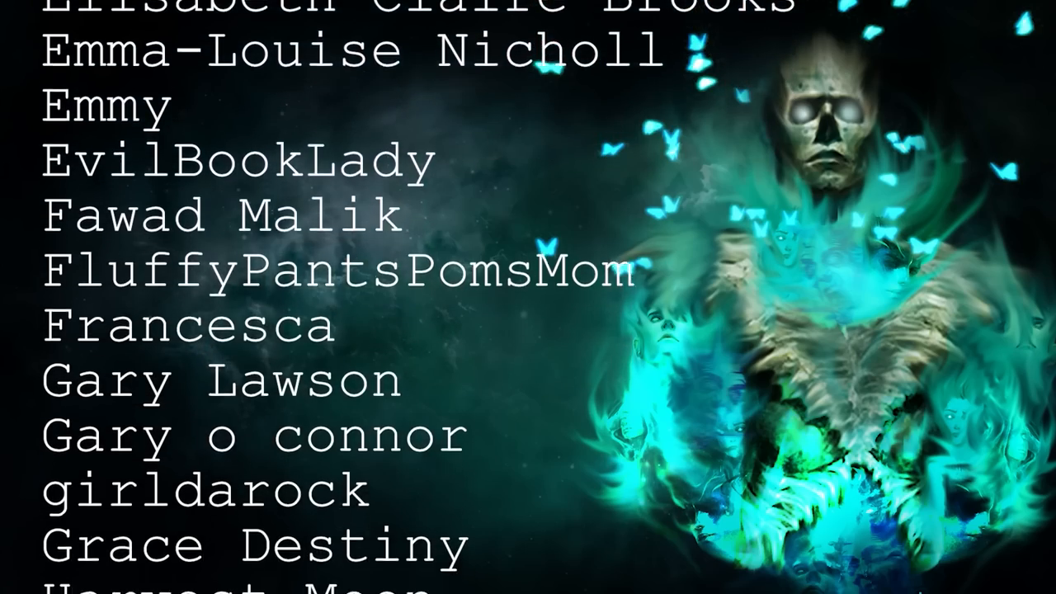
pyautogui.scroll(-3)
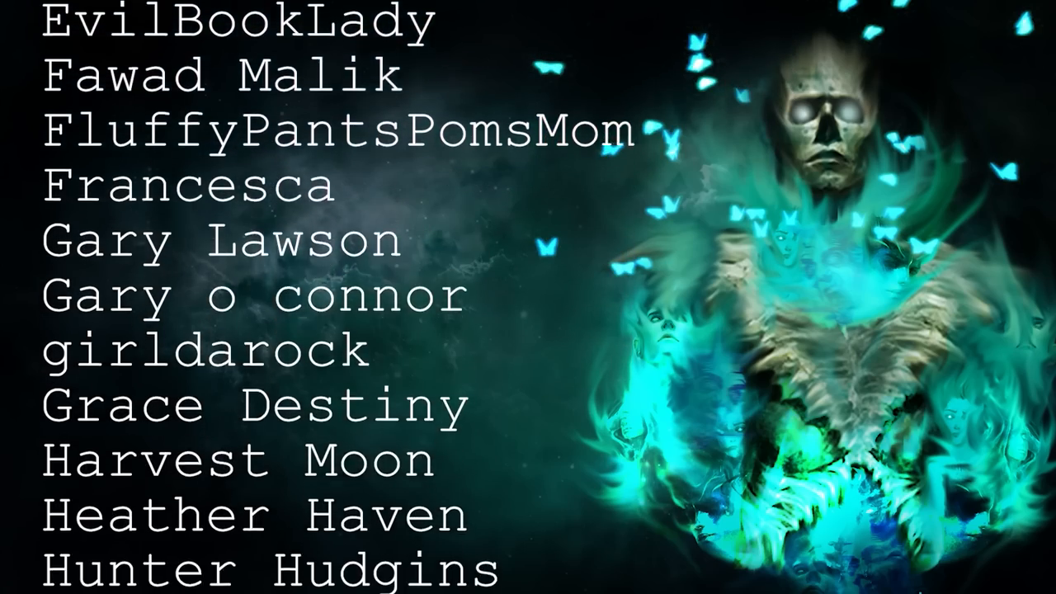
pyautogui.scroll(-3)
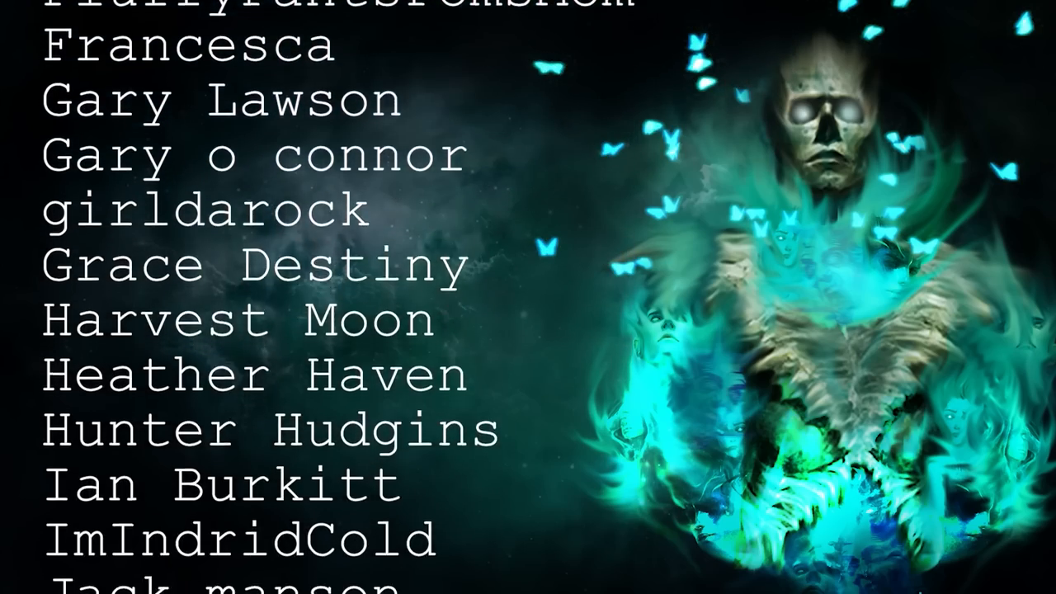
pyautogui.scroll(-3)
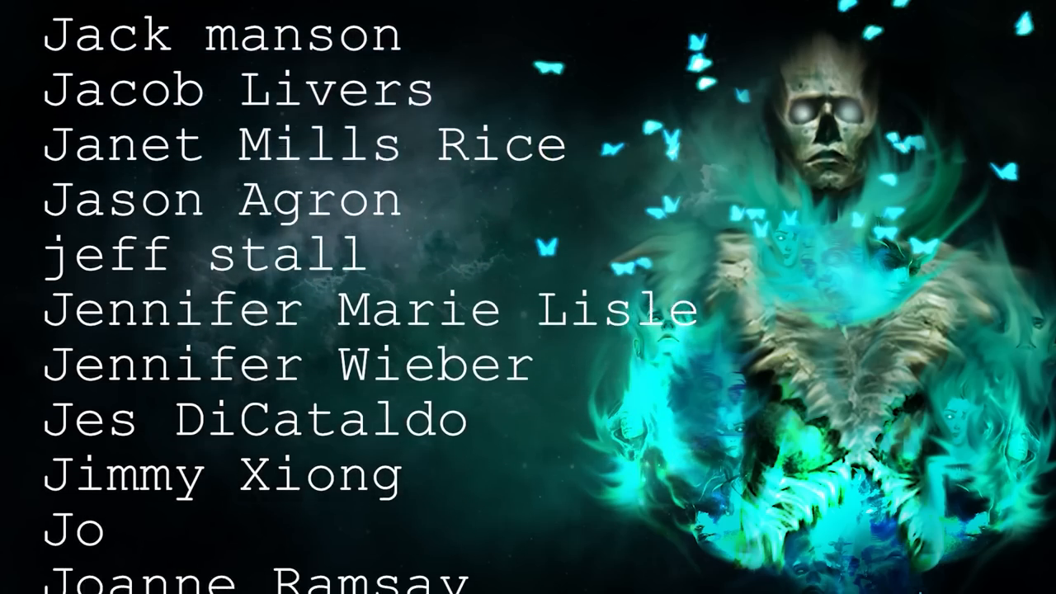
pyautogui.scroll(-3)
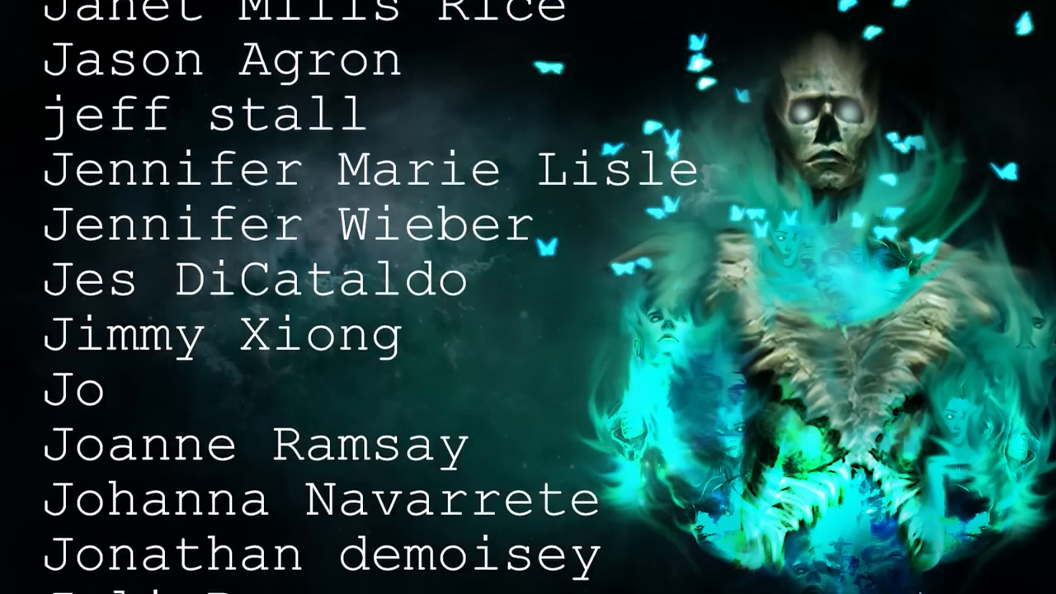
pyautogui.scroll(-3)
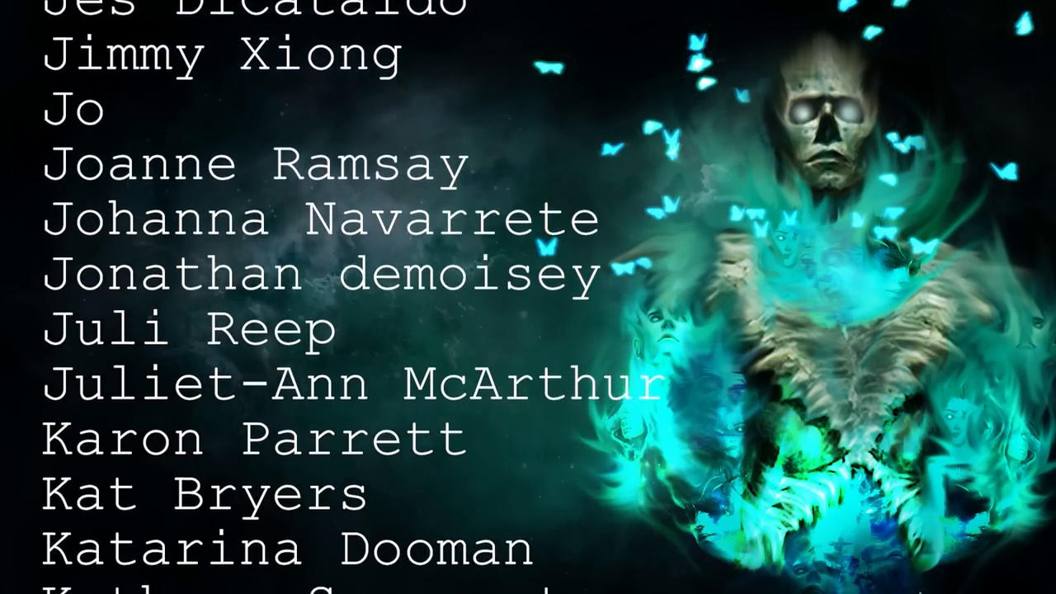
pyautogui.scroll(-3)
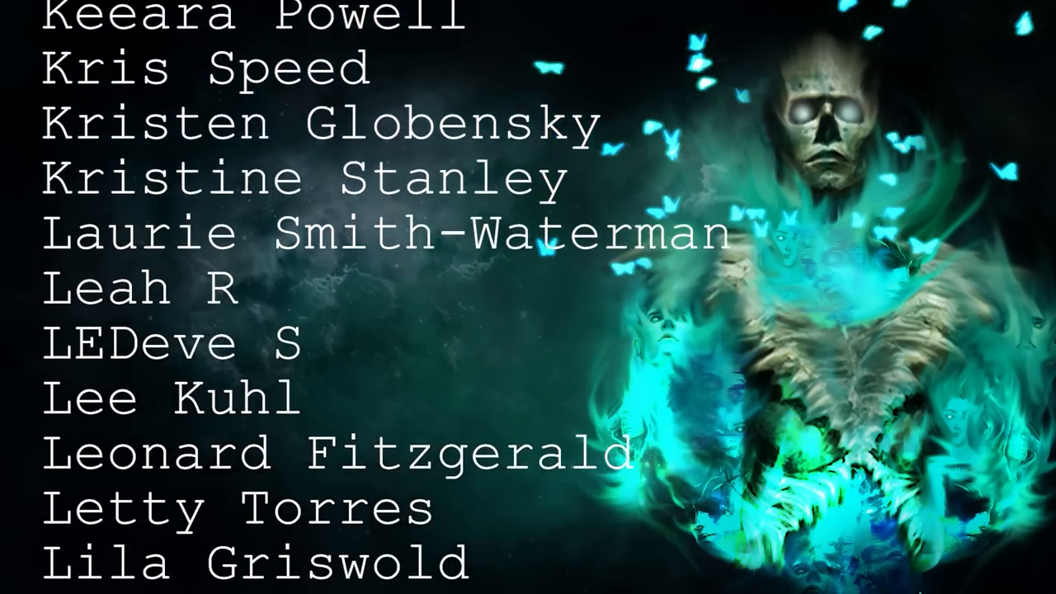
pyautogui.scroll(-3)
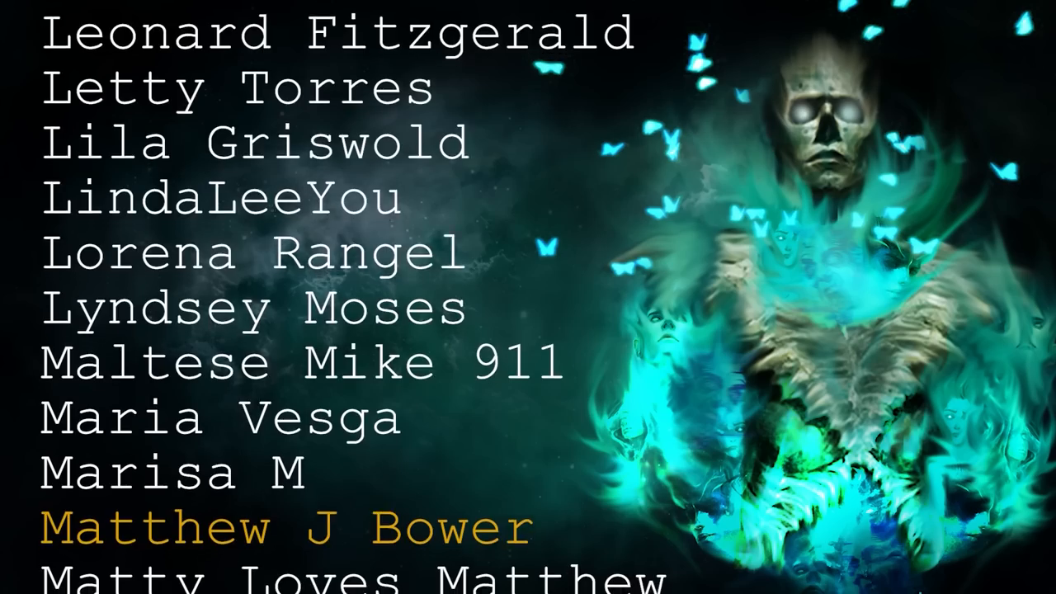
pyautogui.scroll(-3)
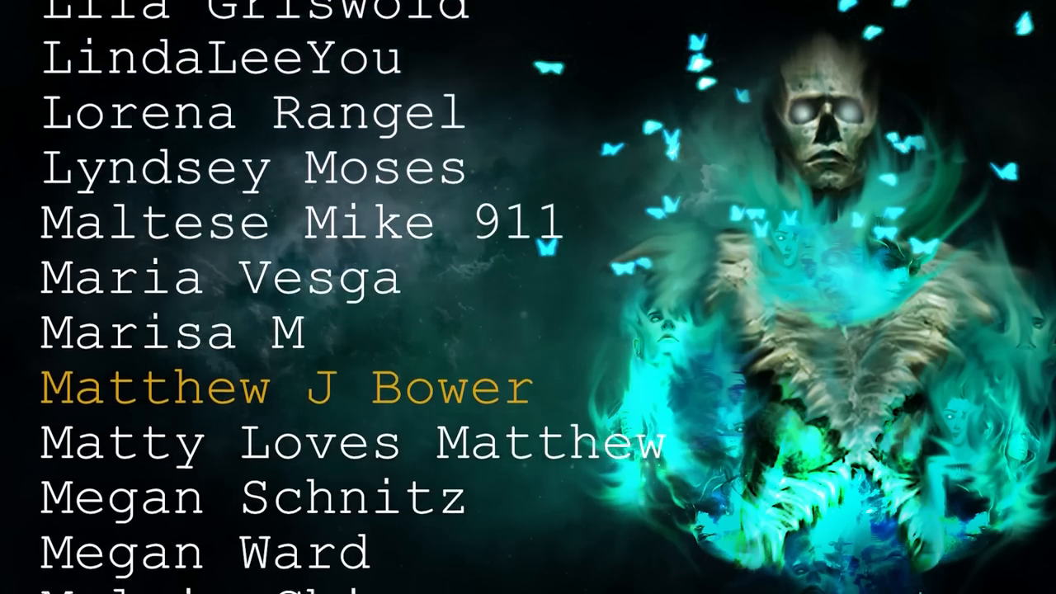
pyautogui.scroll(-3)
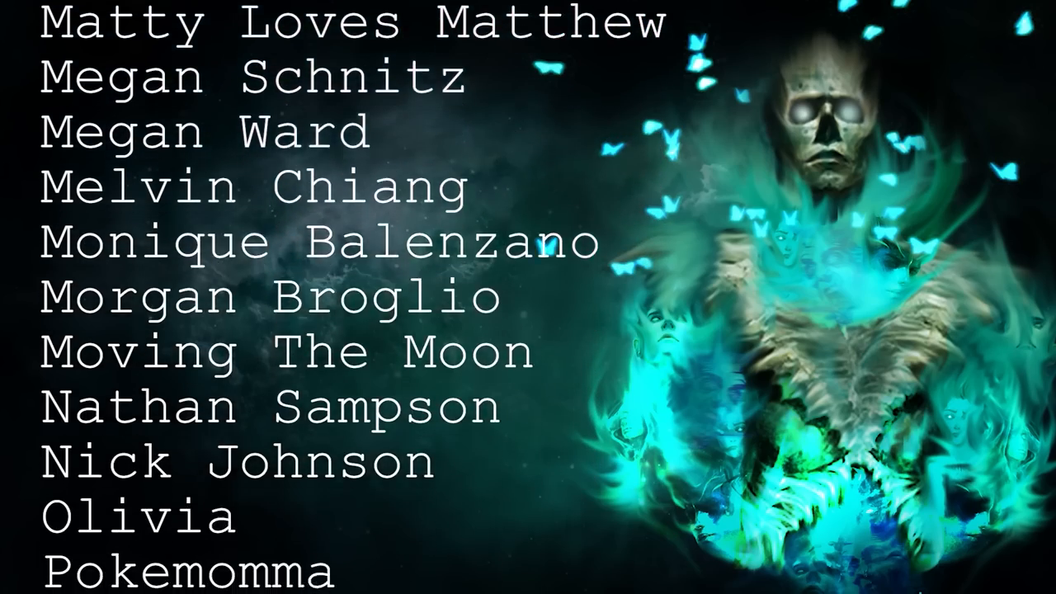
pyautogui.scroll(-3)
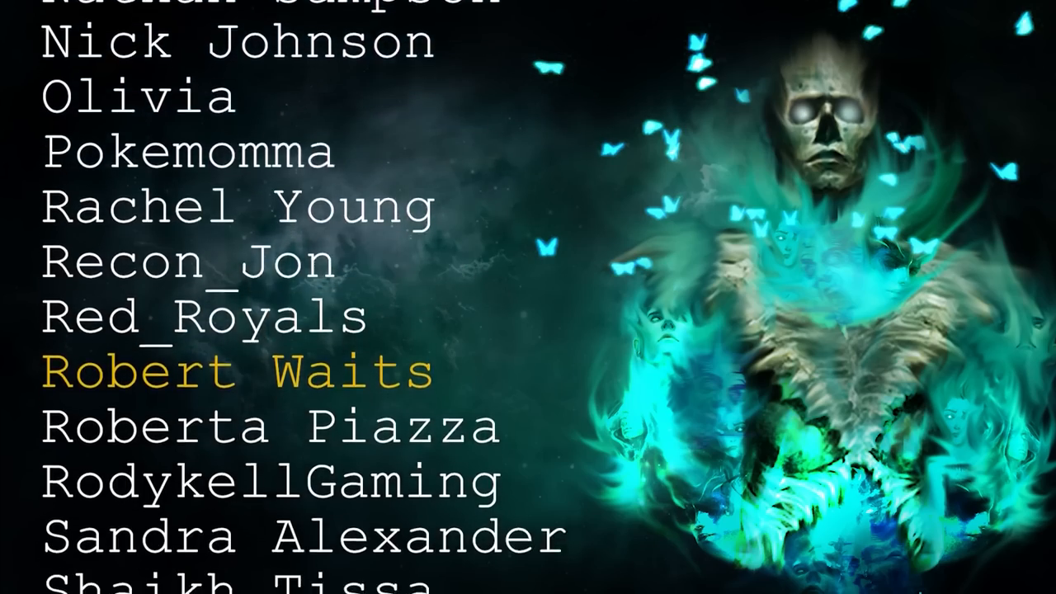
pyautogui.scroll(-3)
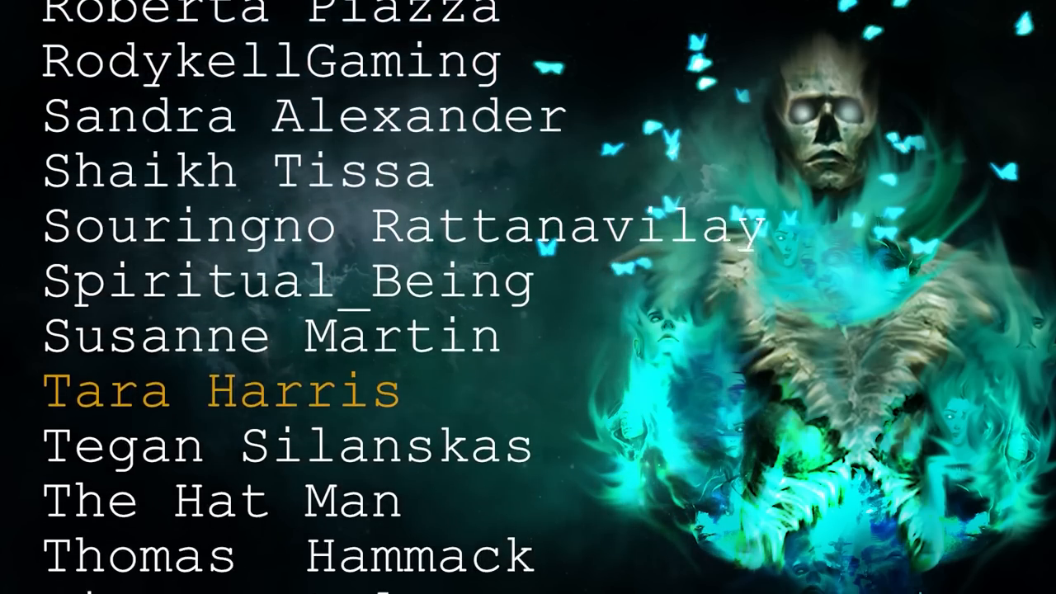
pyautogui.scroll(-3)
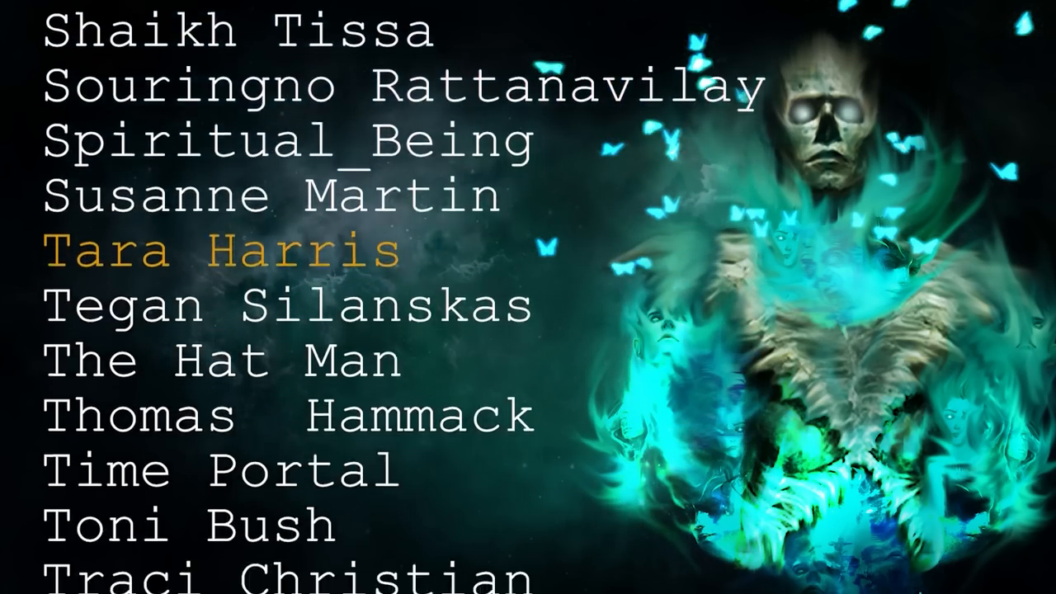
pyautogui.scroll(-3)
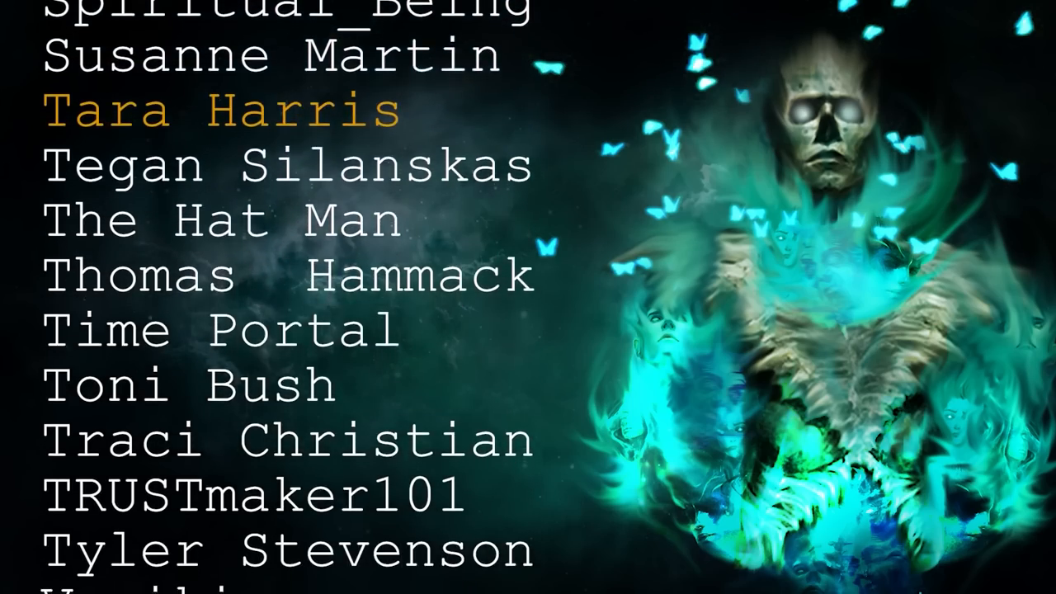
pyautogui.scroll(-3)
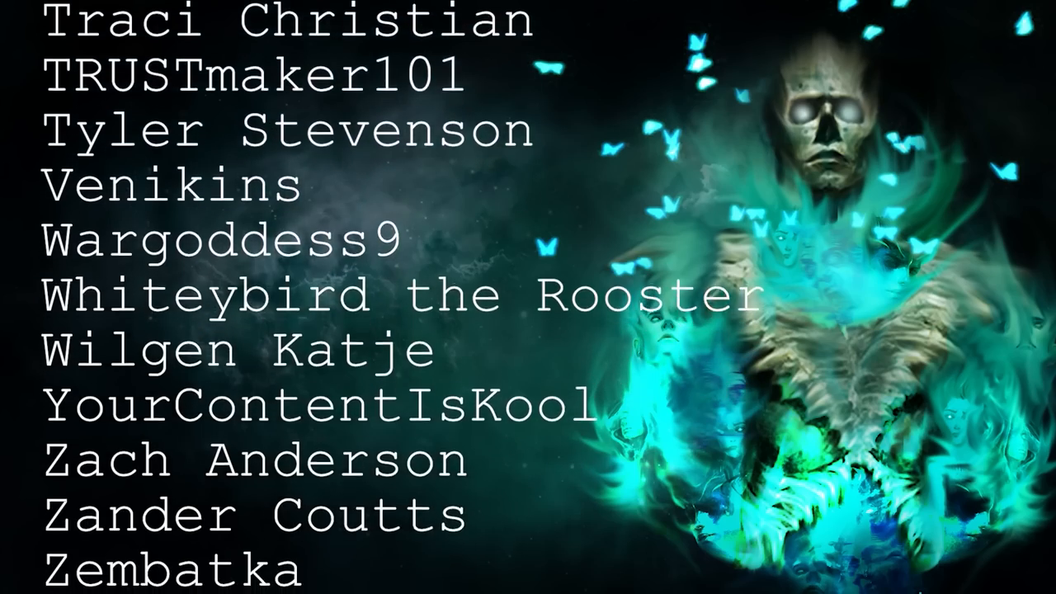
pyautogui.scroll(-3)
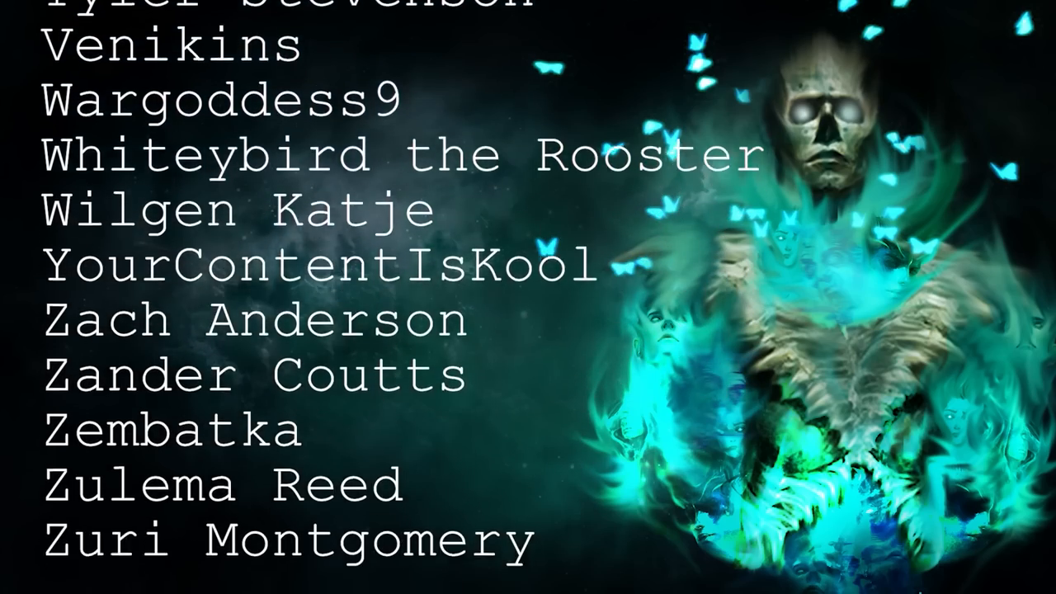